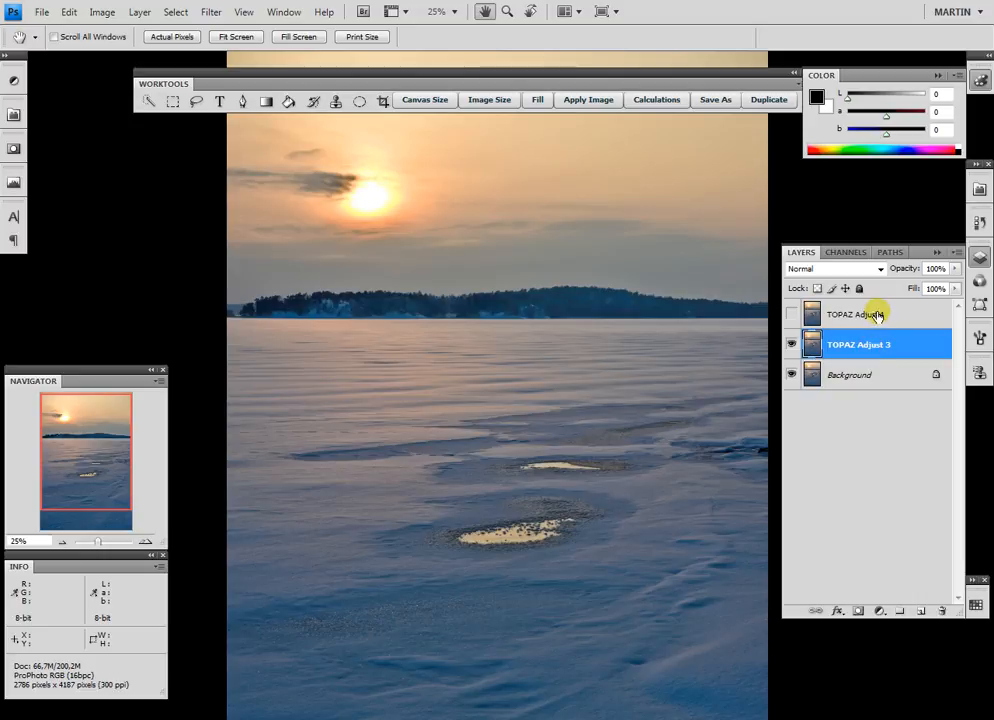
- Select the TOPAZ Adjust 3 layer and launch Topaz Adjust 3 on it
left_click(858, 314)
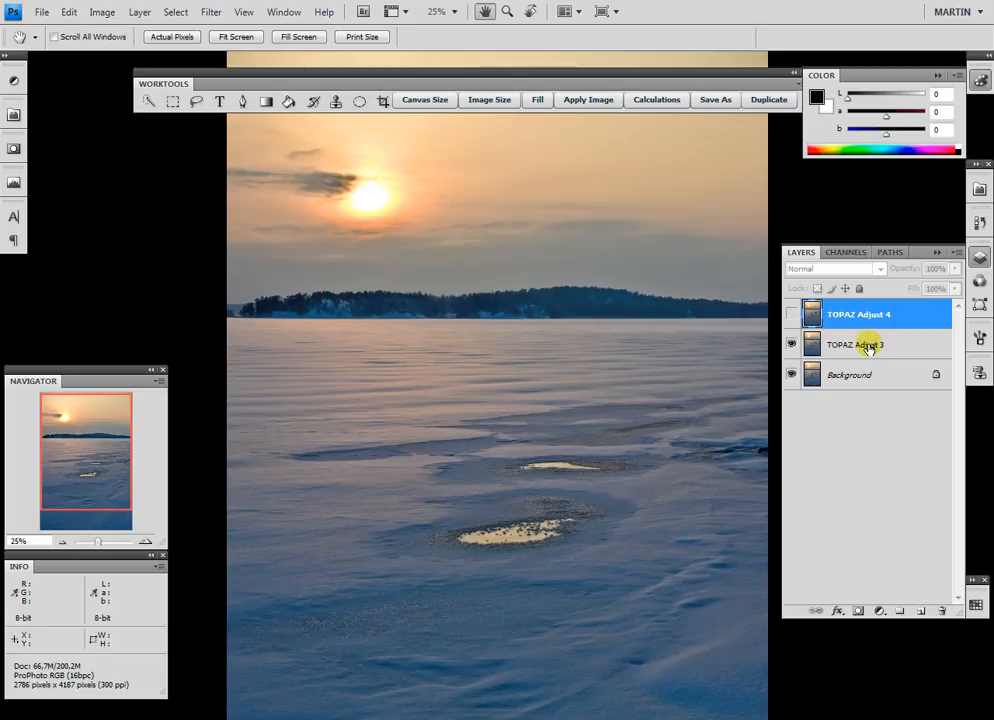
left_click(857, 344)
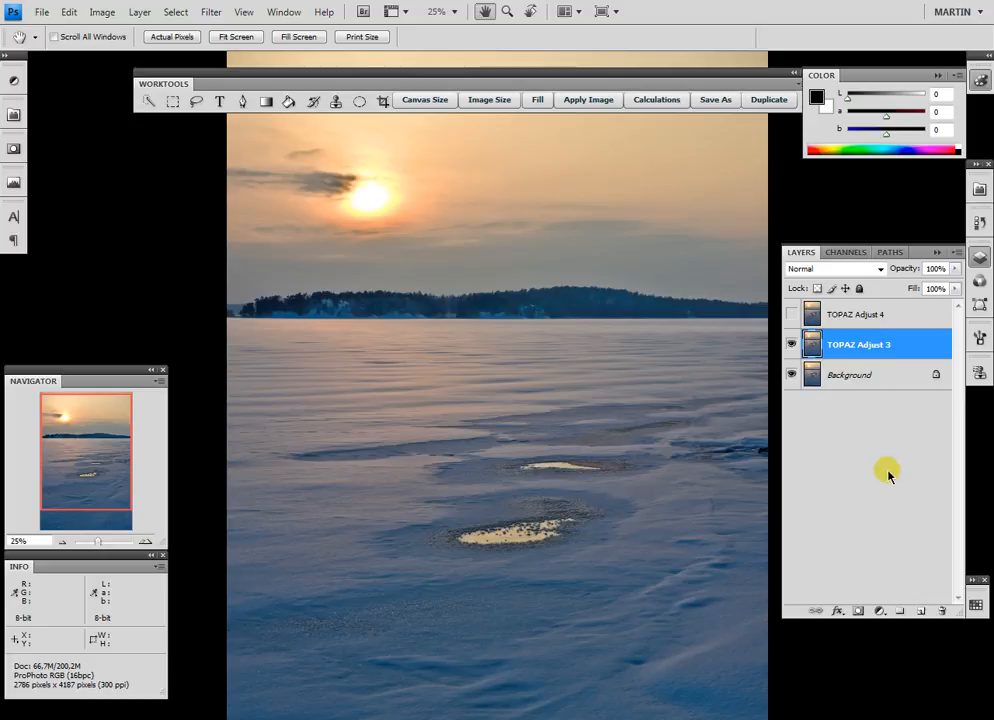
mouse_move(875, 452)
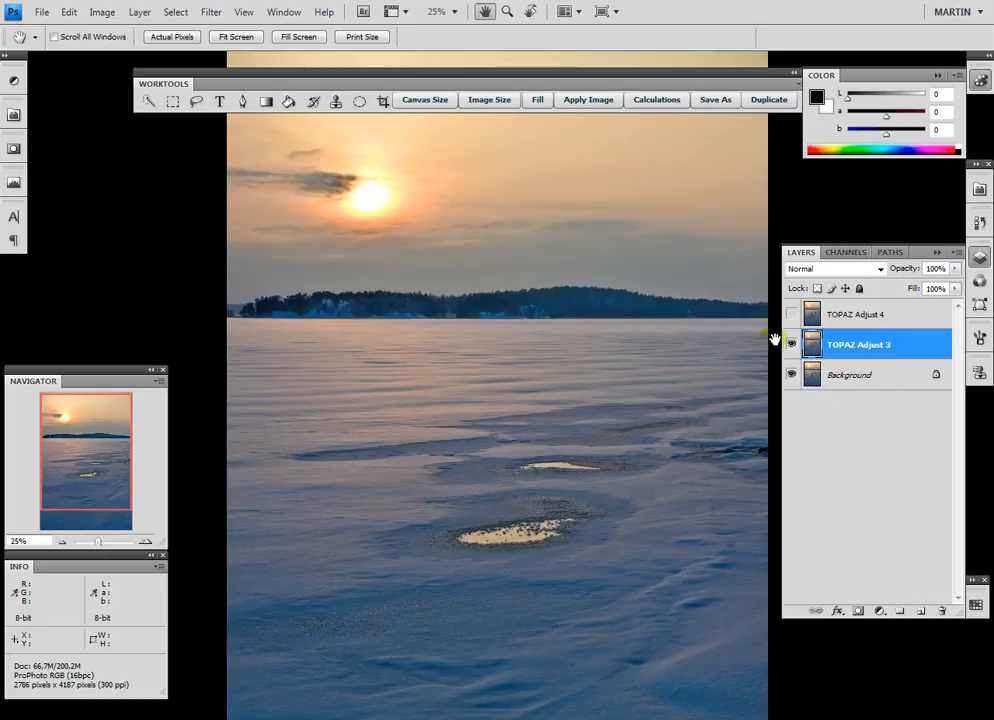
left_click(210, 11)
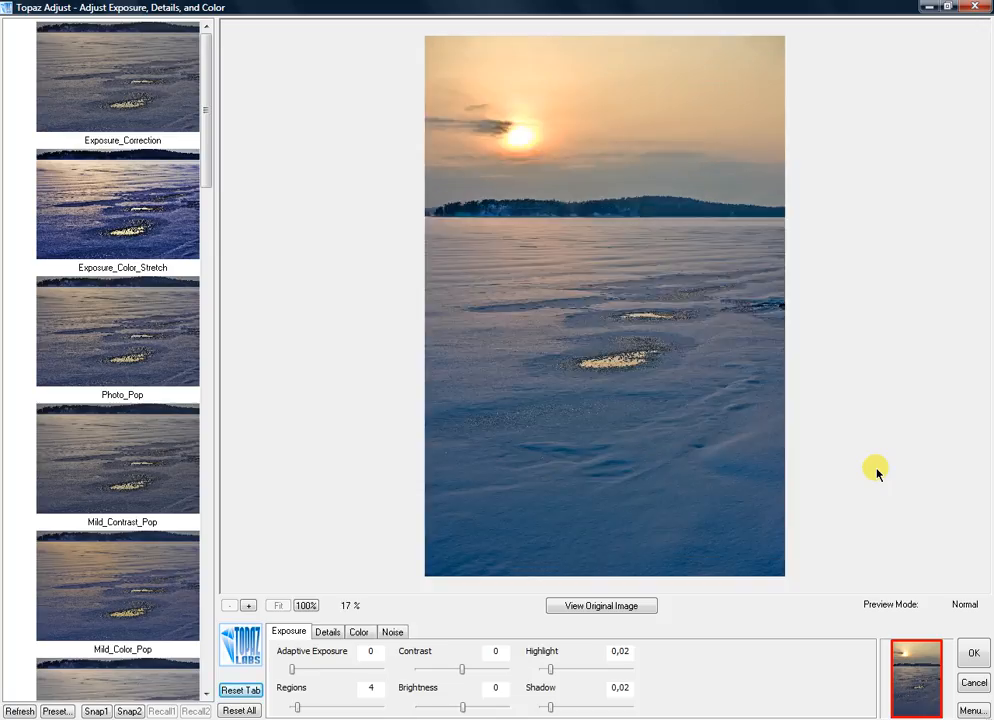
scroll("down", 3)
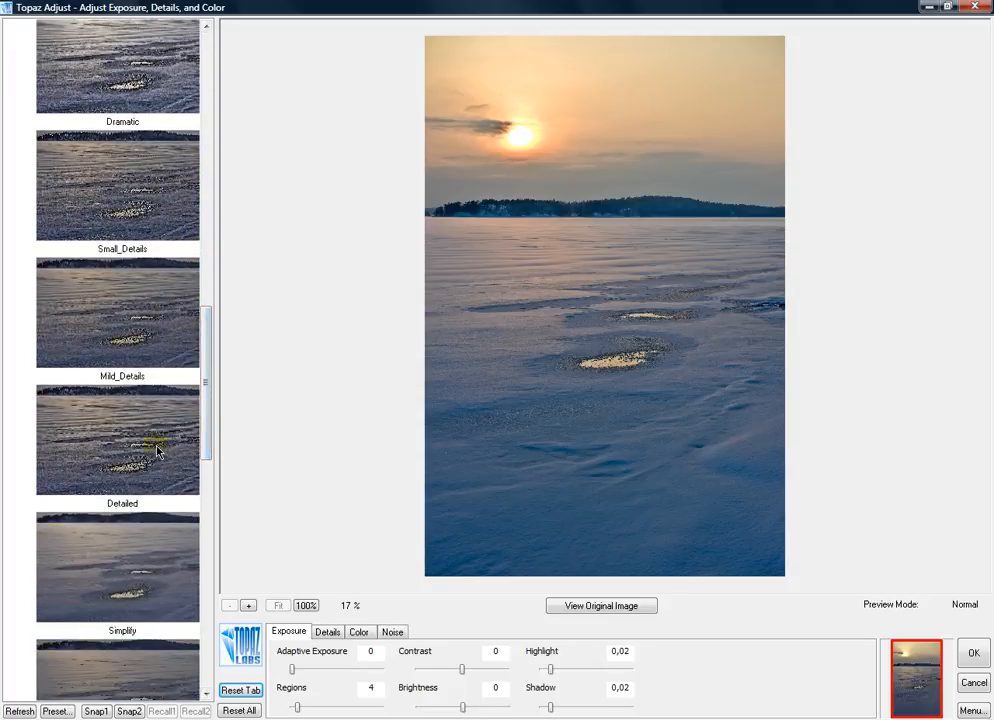
- Apply the Detailed preset at 100% view and enable Topaz DeNoise with suppression 1
left_click(117, 440)
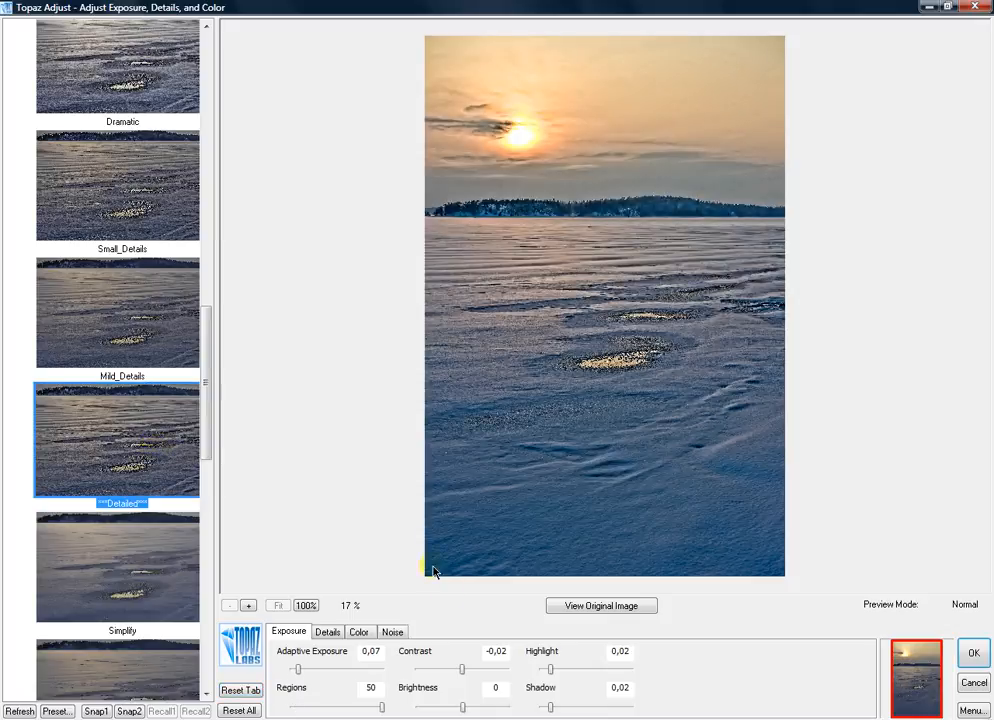
left_click(392, 631)
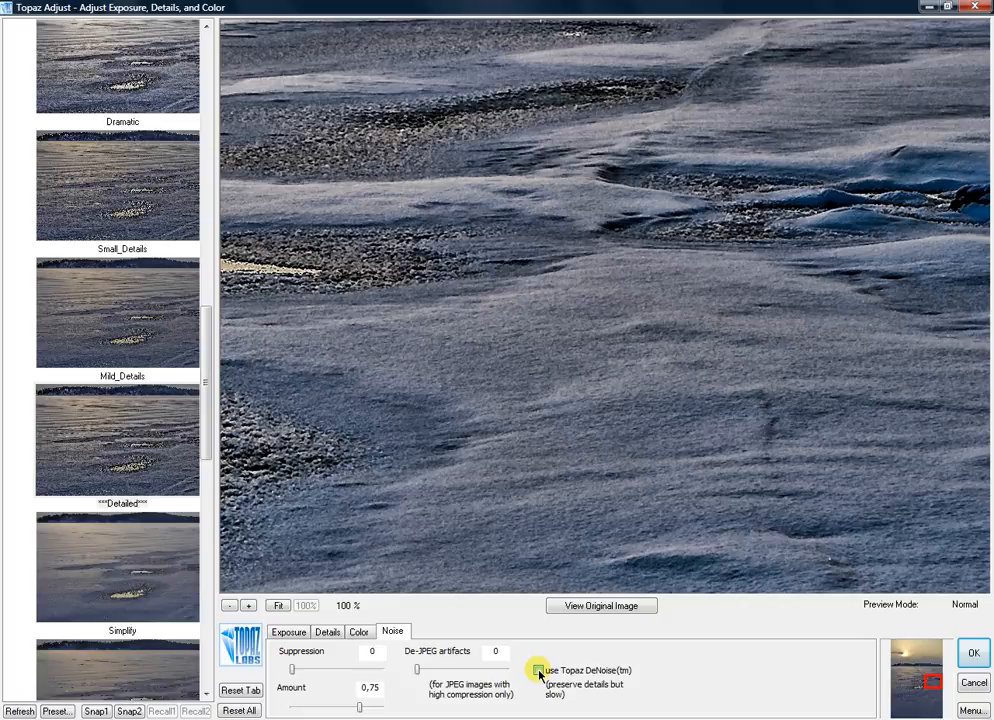
left_click(538, 670)
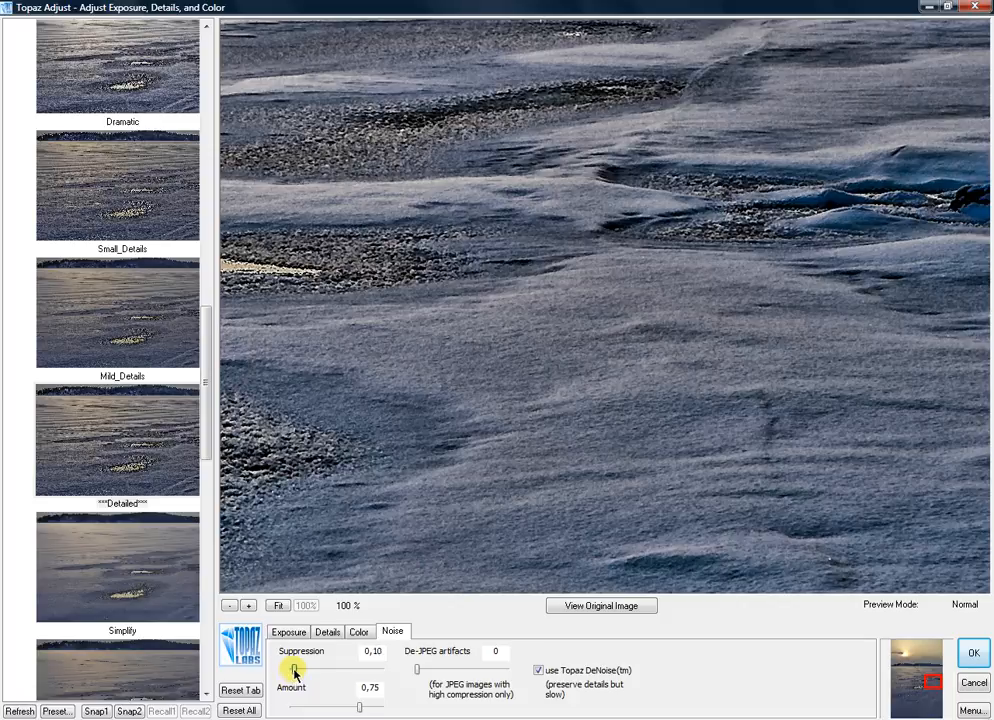
left_click_drag(297, 668, 316, 668)
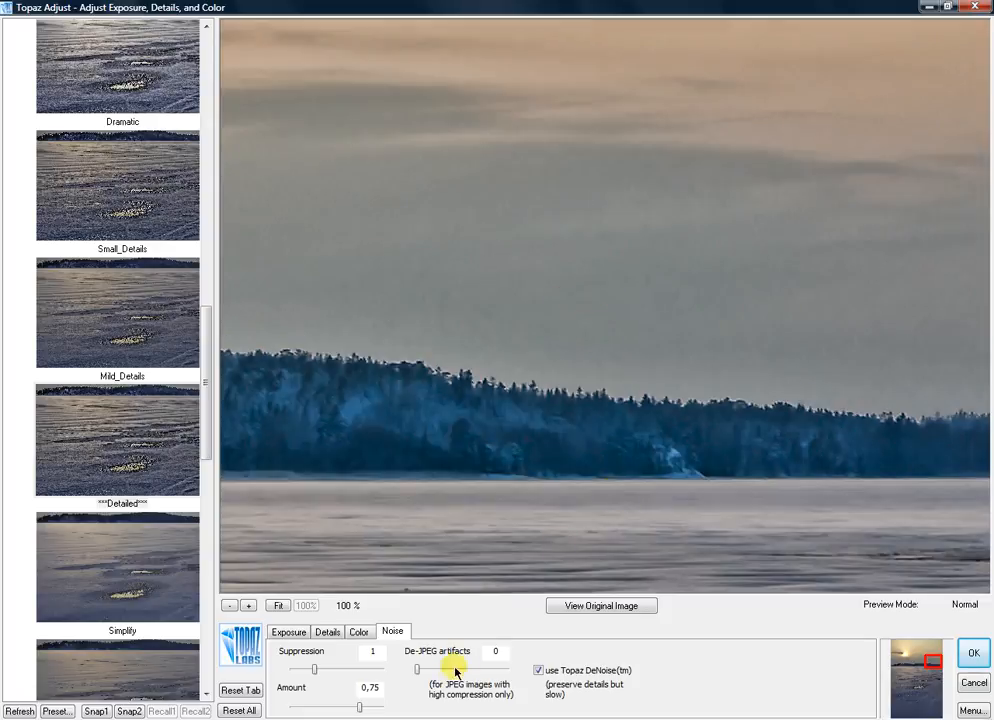
- Accept the Topaz Adjust 3 result and return to Photoshop
left_click(972, 652)
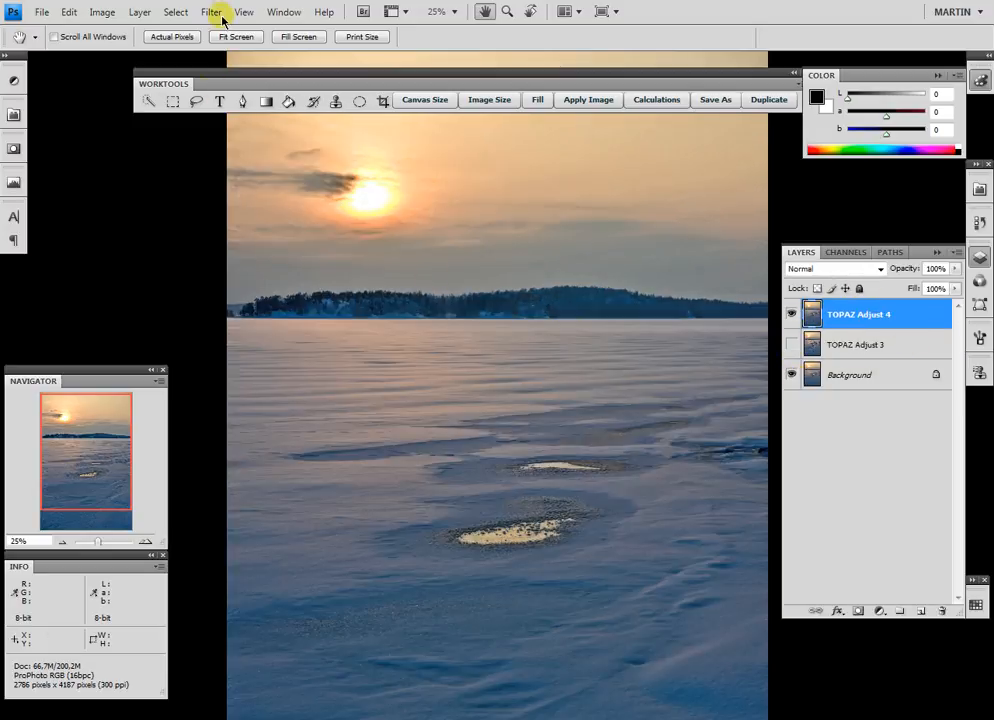
- Launch Topaz Adjust 4 from the Filter menu and apply its Detailed preset
left_click(211, 12)
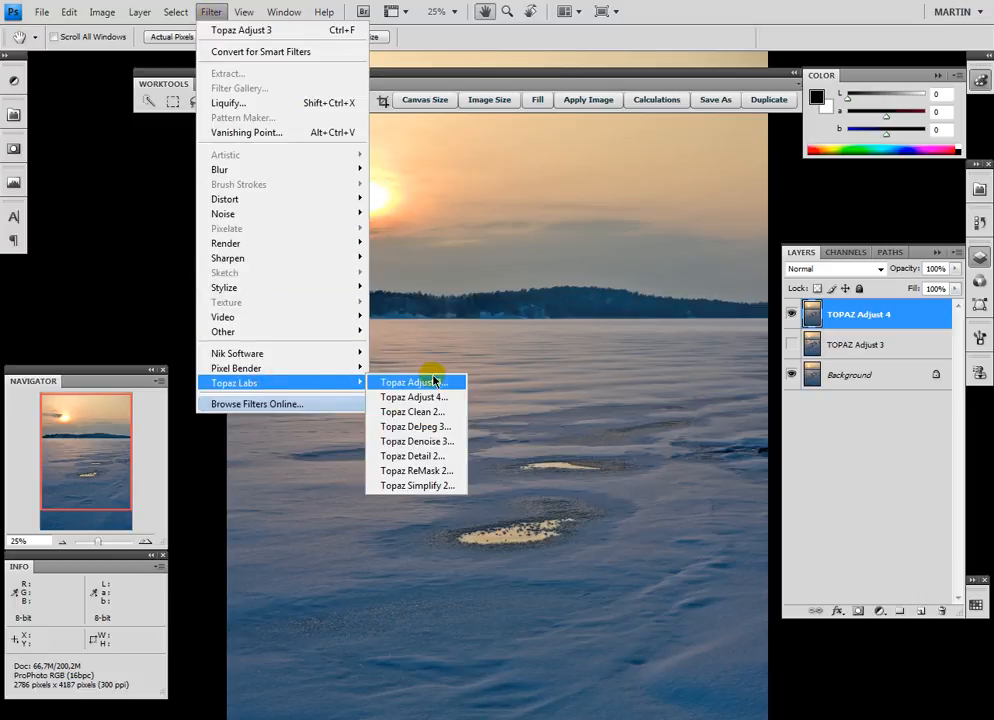
mouse_move(413, 397)
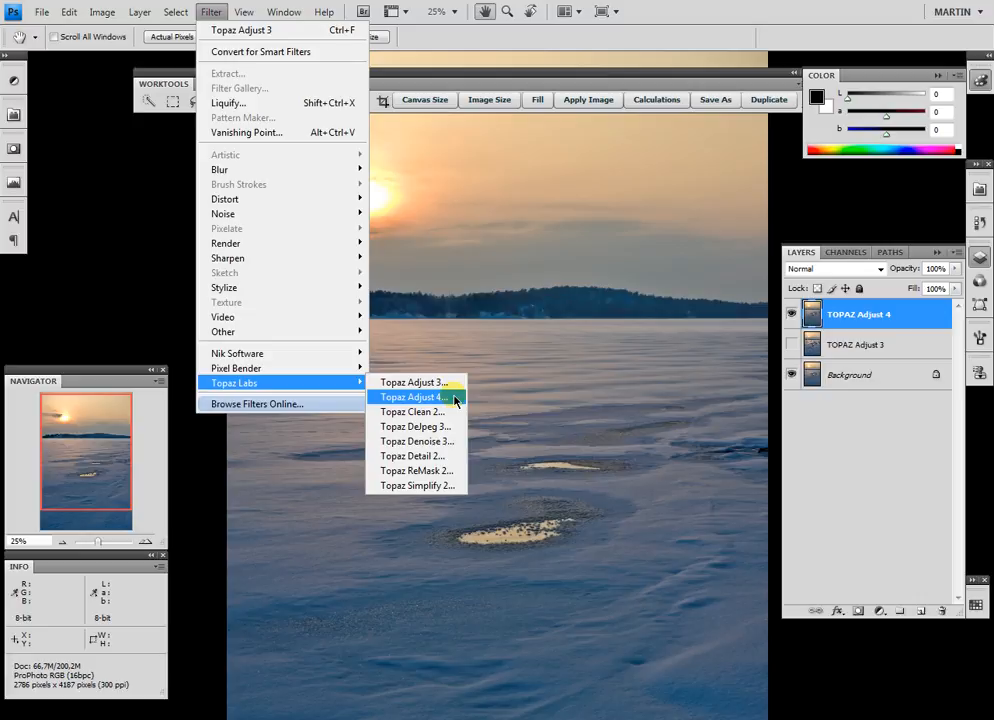
left_click(412, 397)
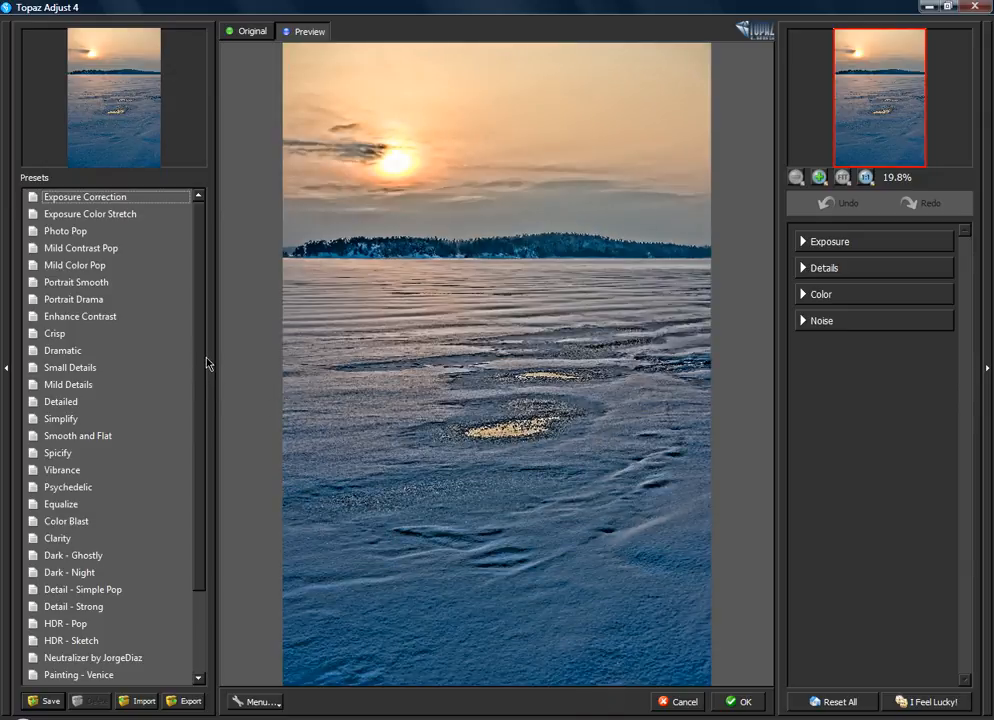
mouse_move(207, 377)
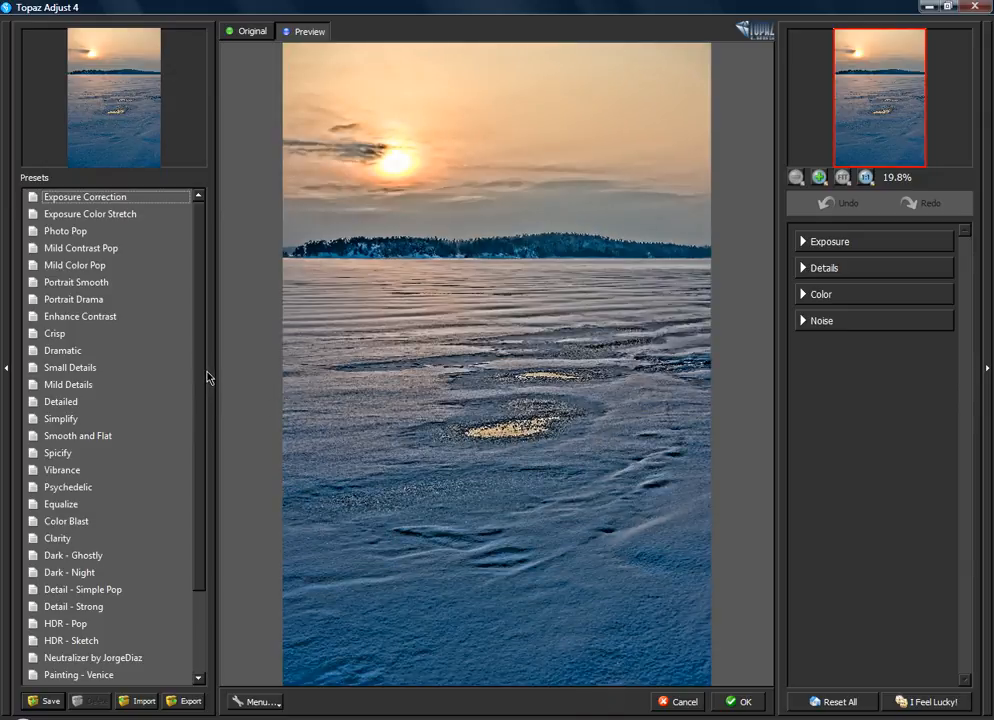
left_click(60, 401)
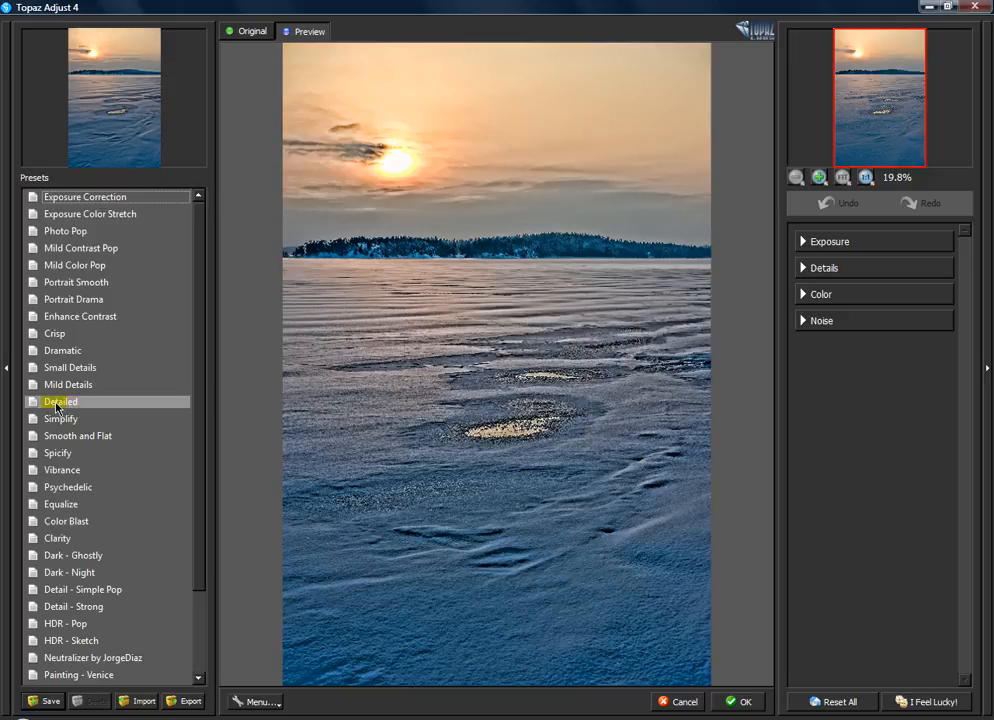
left_click(60, 401)
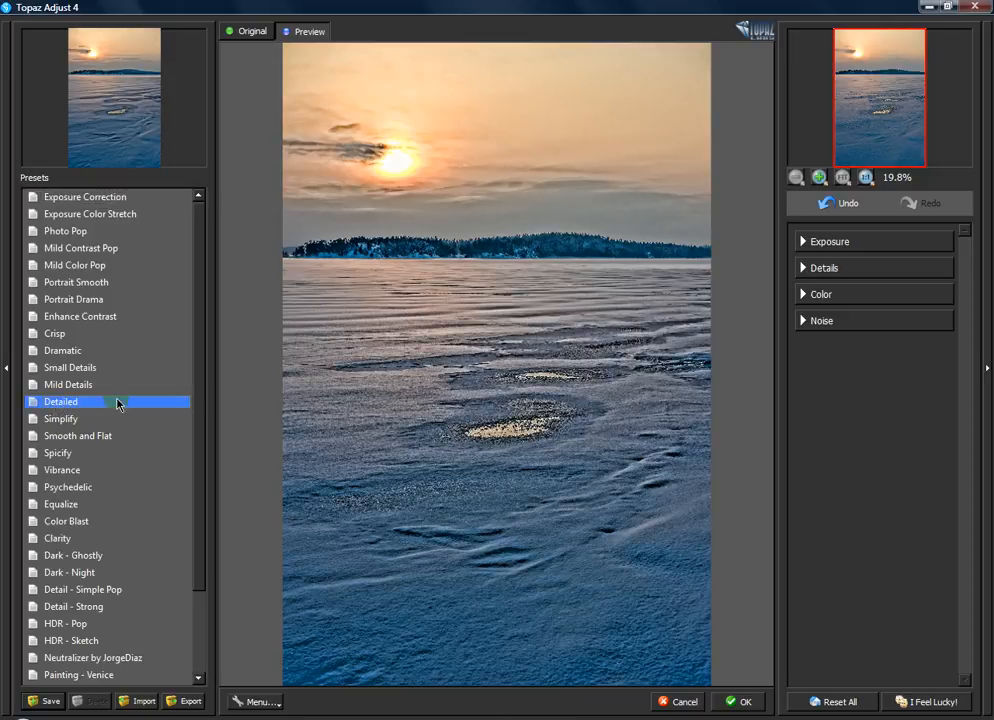
- Enable Topaz DeNoise with suppression raised to 1 and accept the Adjust 4 result
left_click(822, 321)
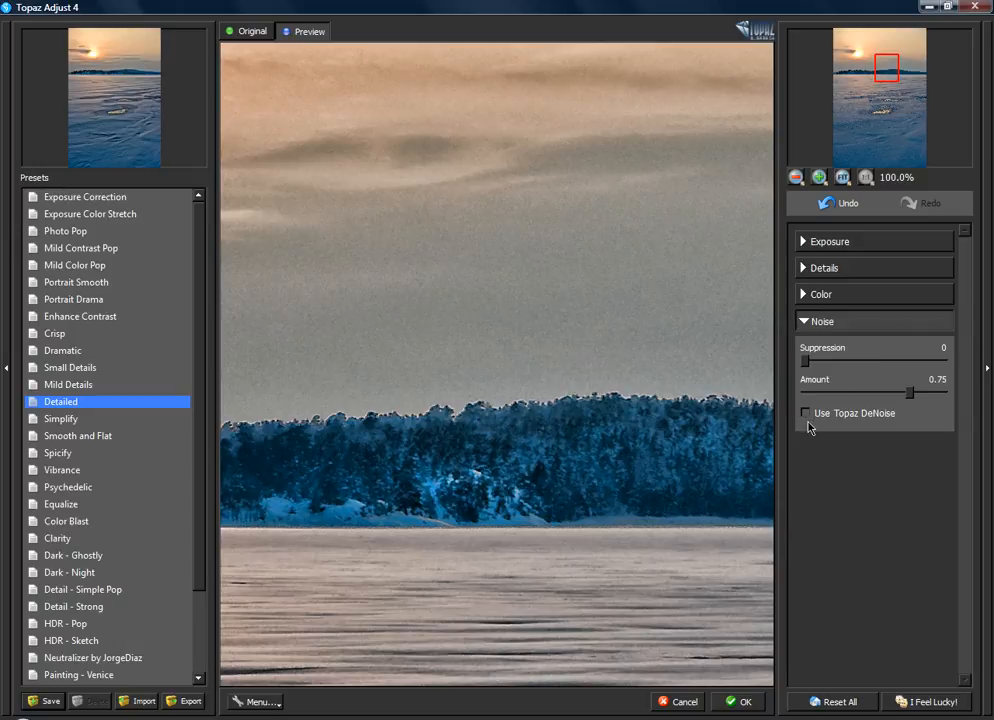
left_click(806, 413)
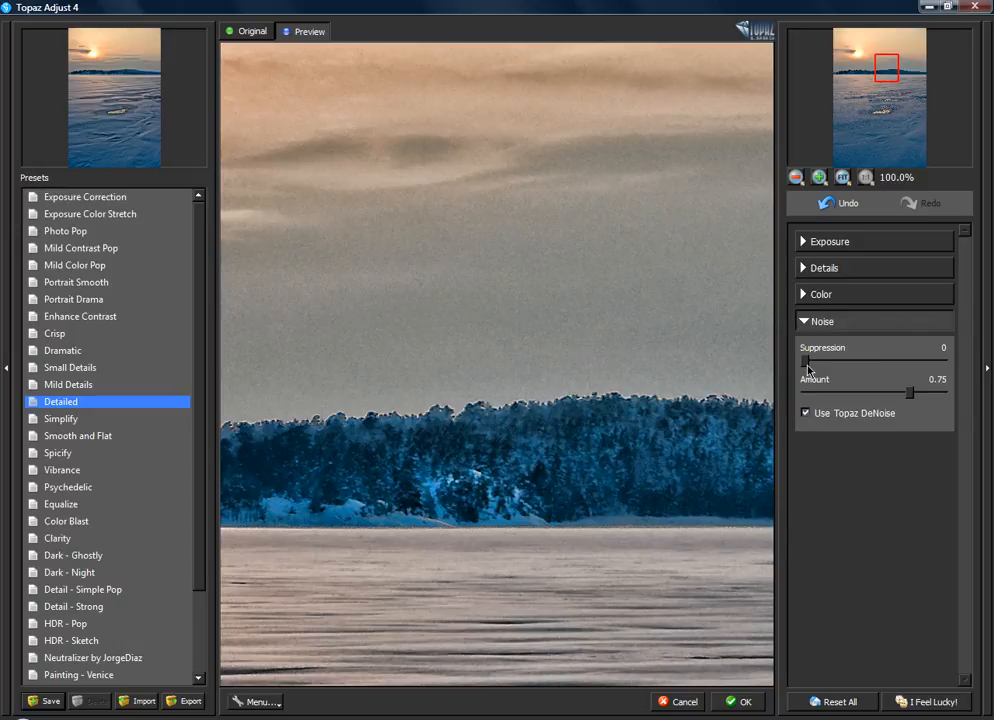
left_click_drag(805, 360, 835, 360)
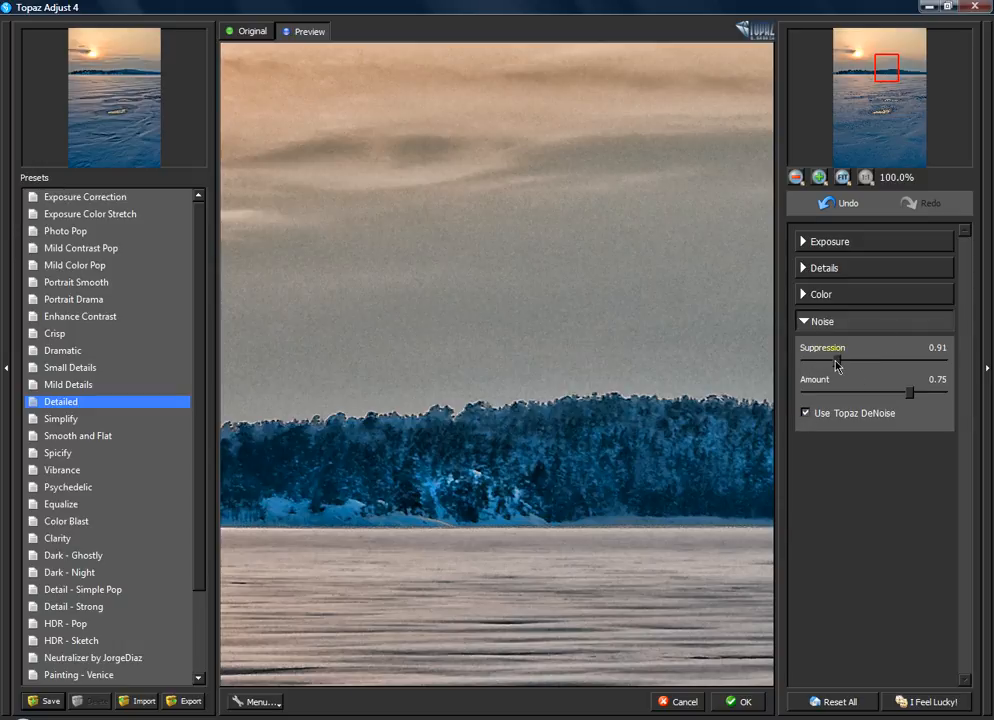
left_click_drag(838, 361, 848, 361)
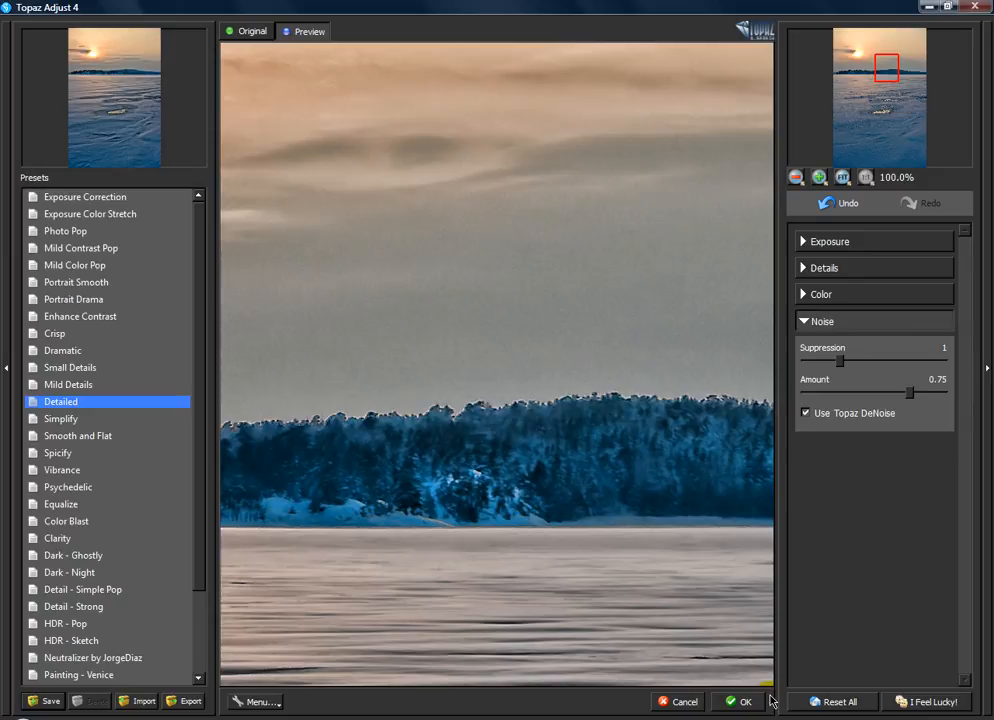
left_click(744, 701)
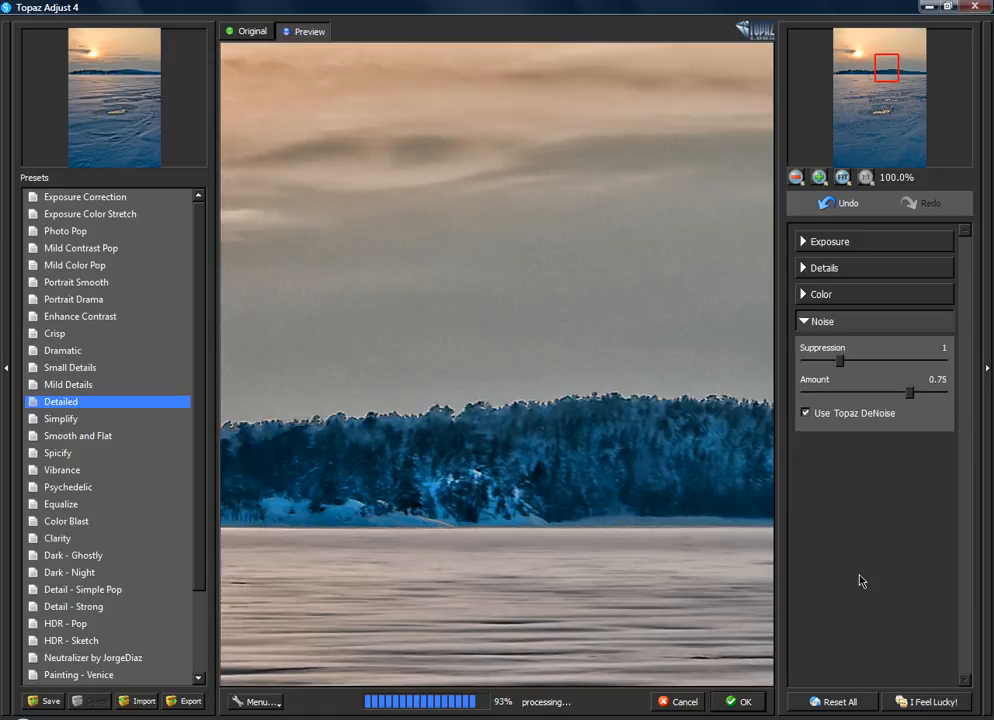
- Show the Topaz Adjust 3 layer and toggle Topaz Adjust 4's visibility to compare
left_click(740, 701)
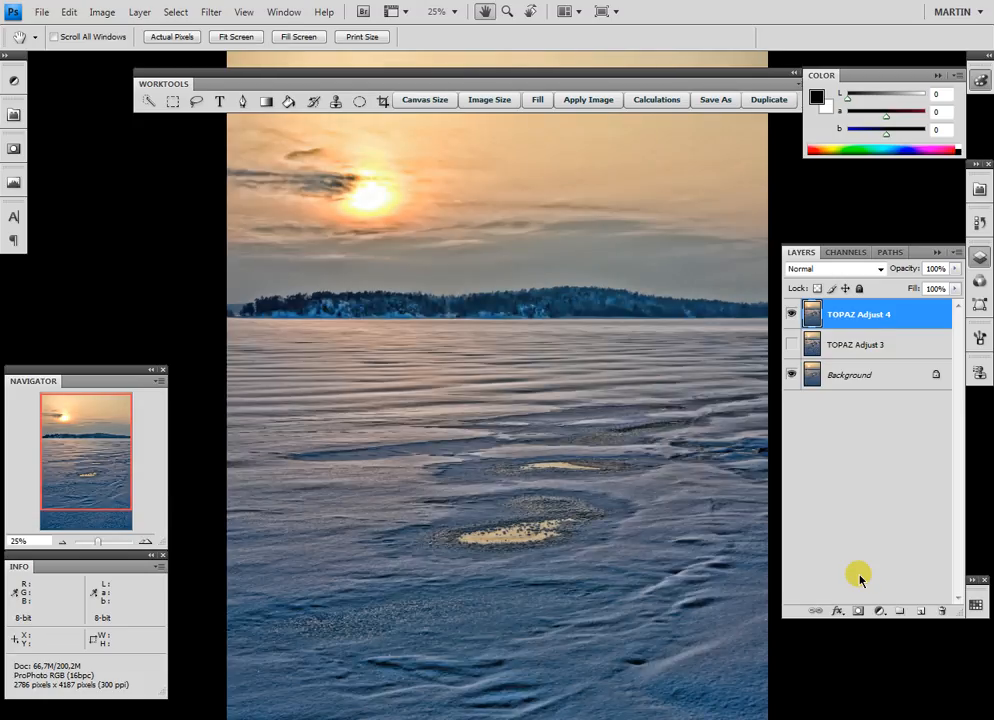
left_click(791, 345)
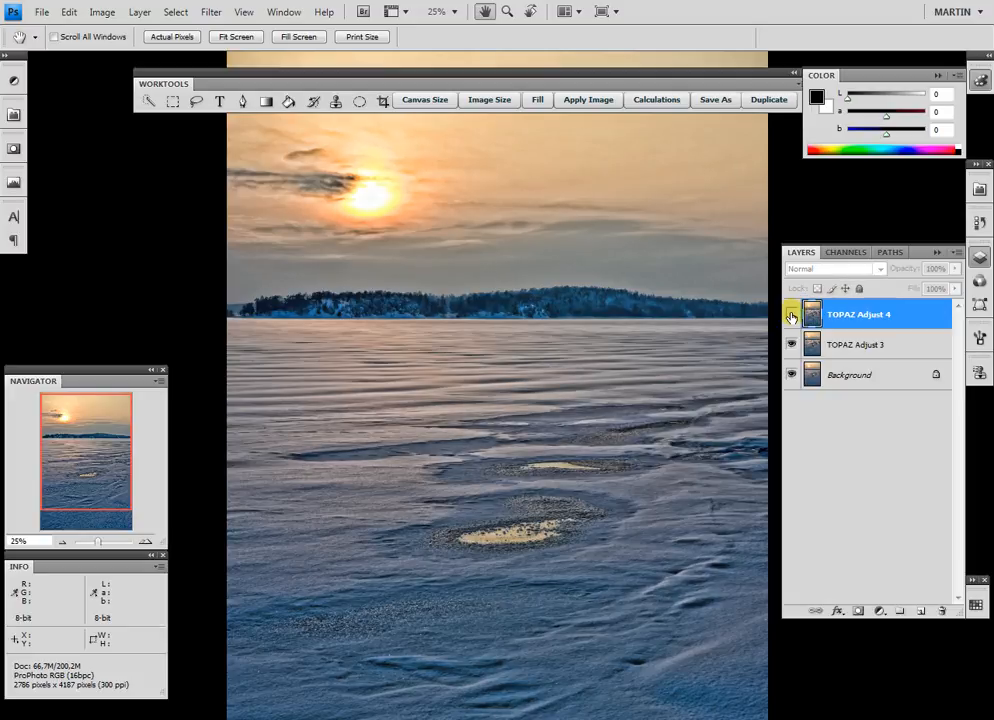
left_click(791, 314)
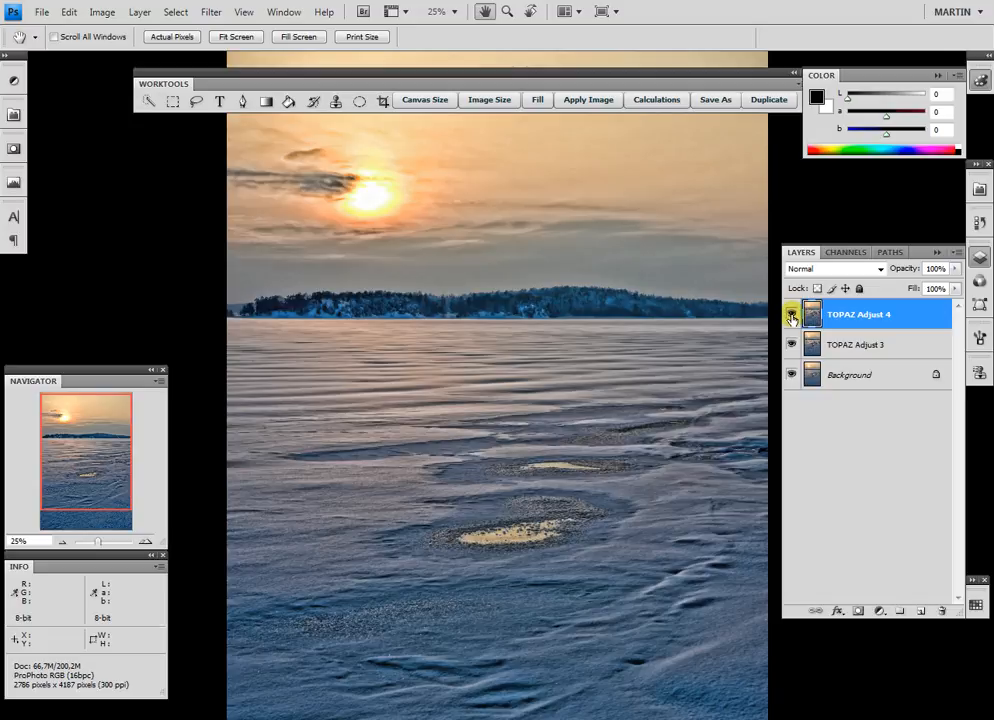
left_click(791, 314)
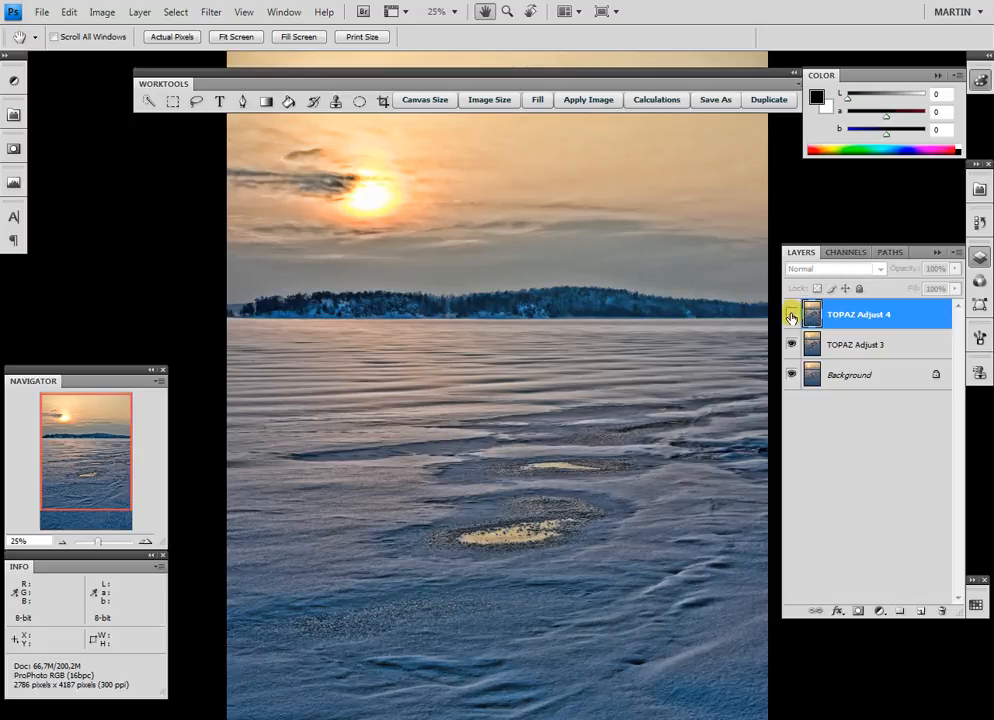
left_click(791, 314)
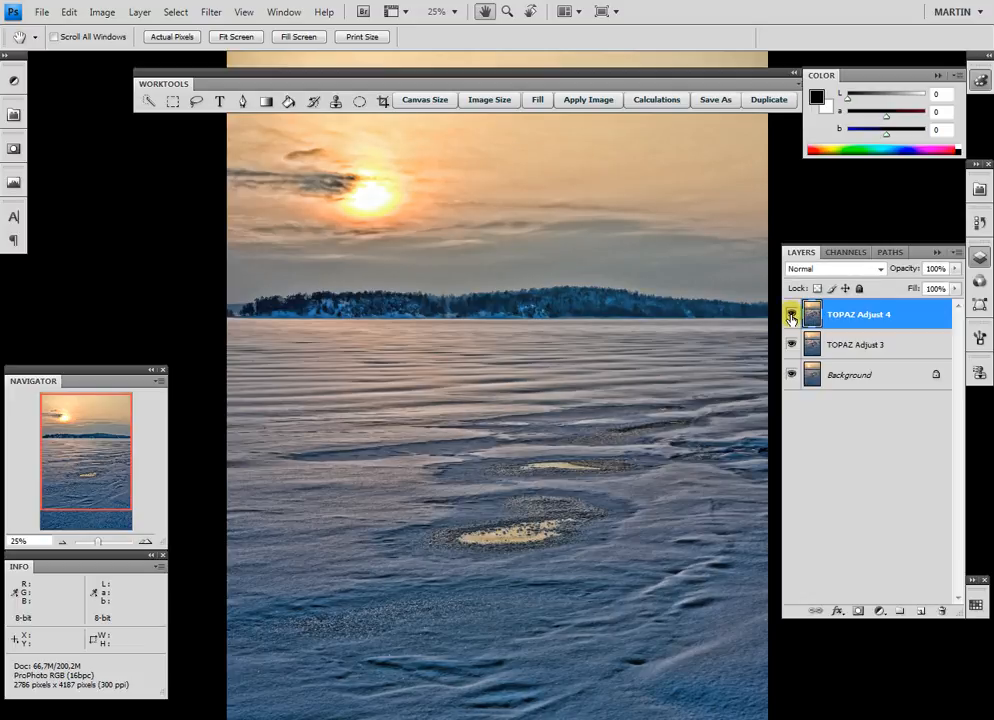
left_click(791, 314)
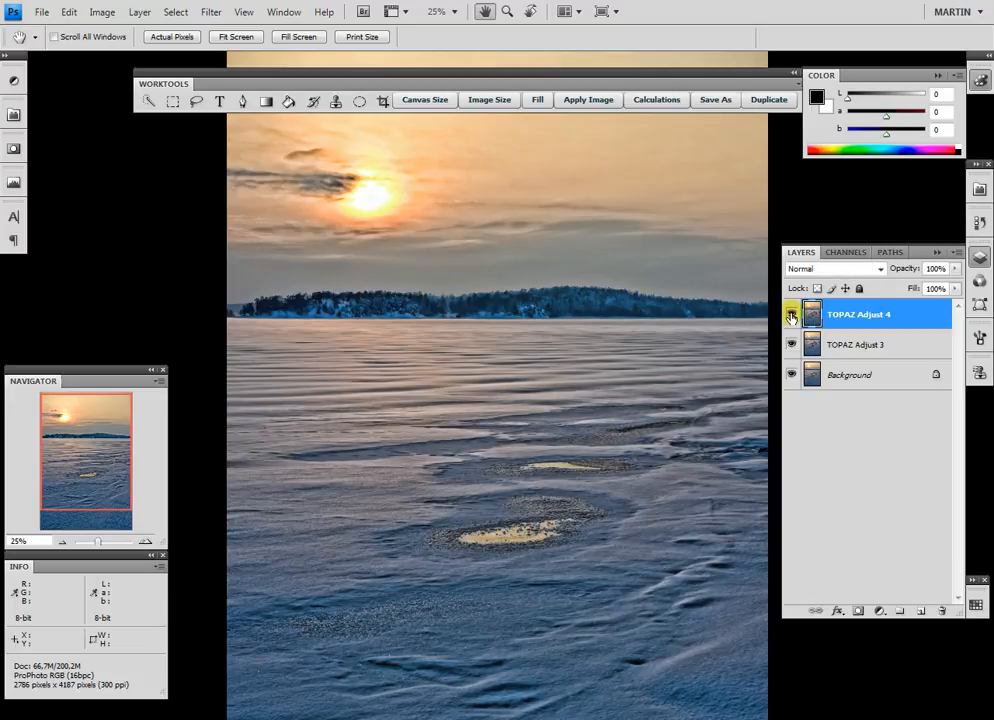
- Zoom the photo to 100% and toggle the Topaz Adjust 4 layer's visibility
left_click(437, 11)
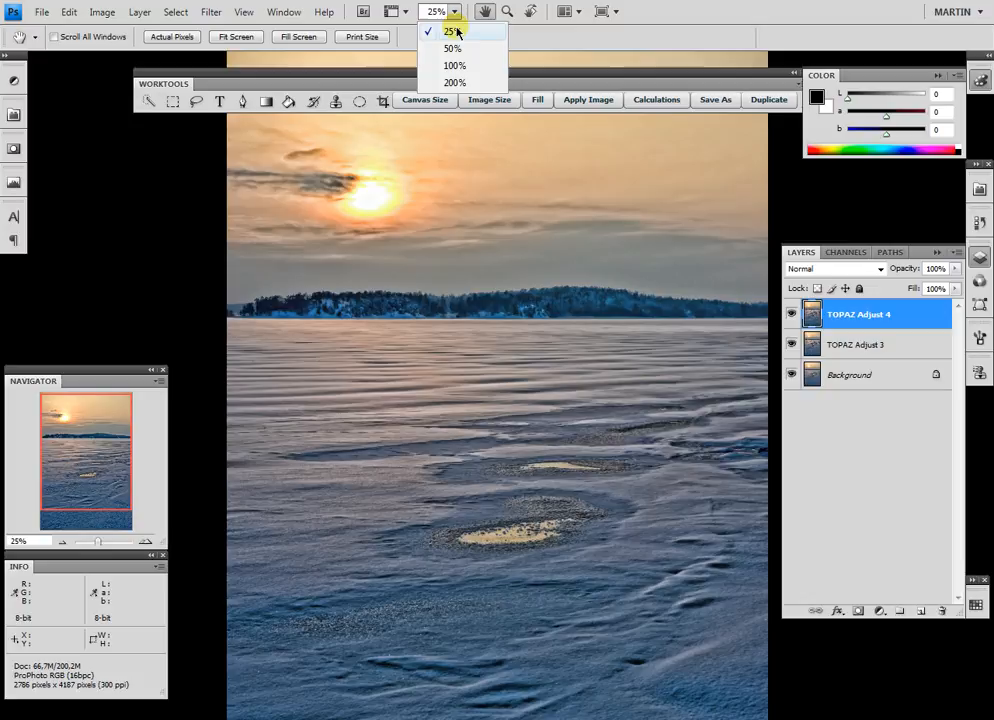
left_click(454, 65)
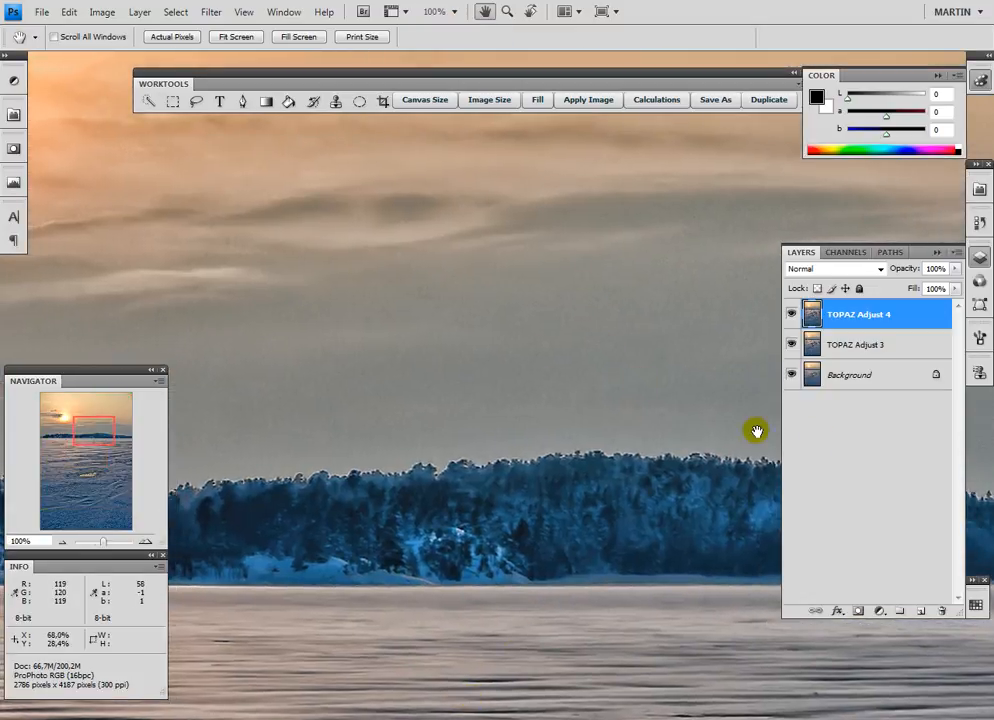
left_click(791, 314)
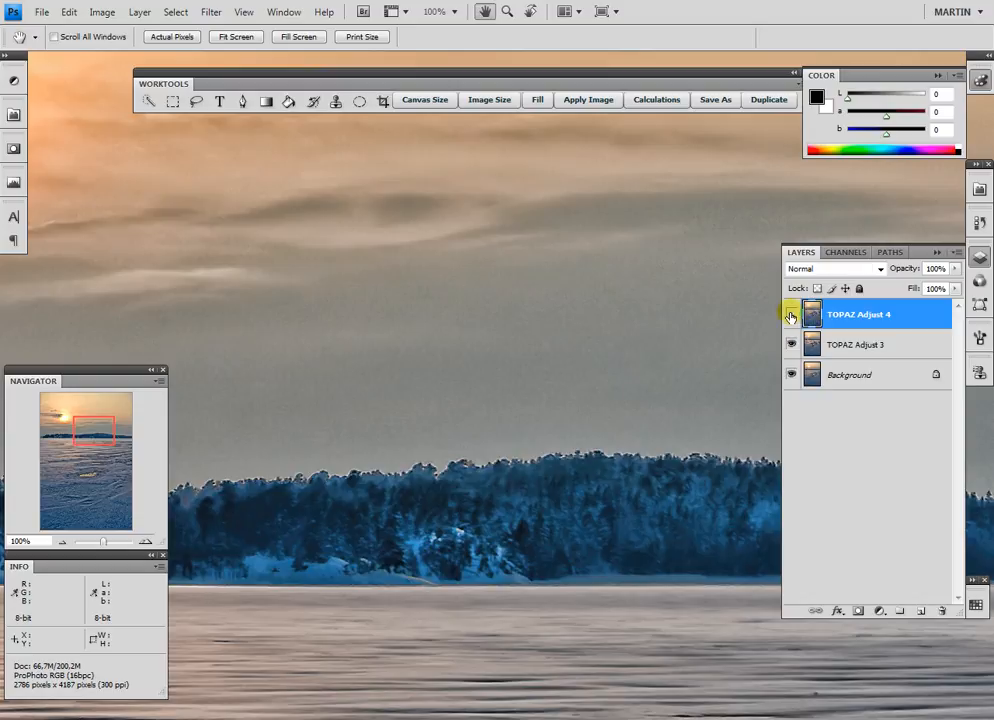
left_click(791, 314)
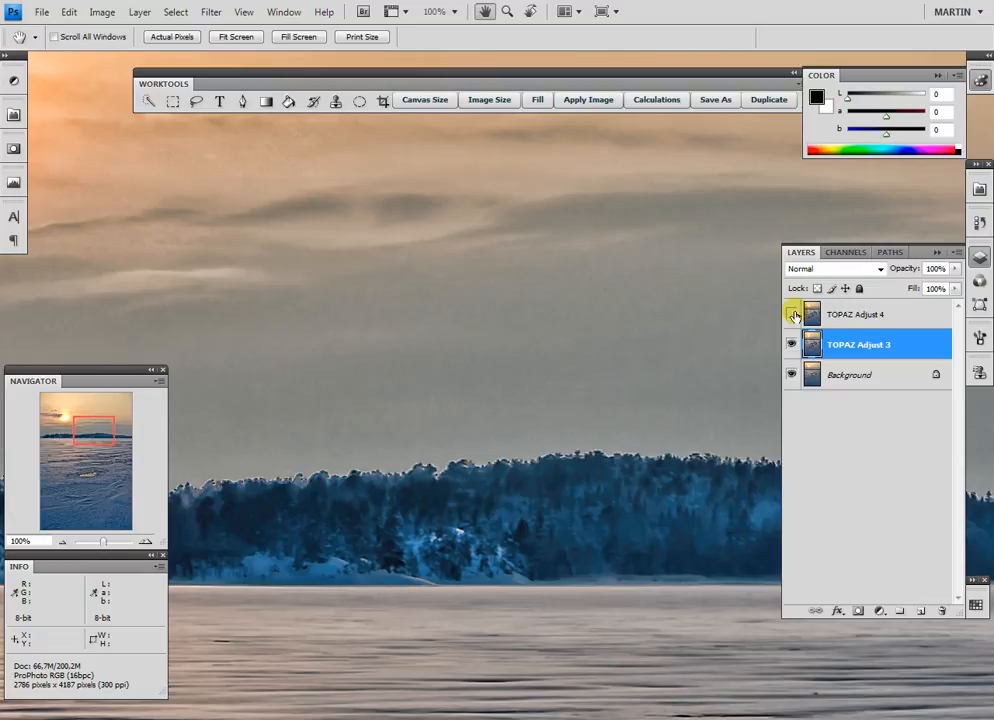
- Reselect Topaz Adjust 4 and repeatedly switch it off and on against Adjust 3
left_click(858, 314)
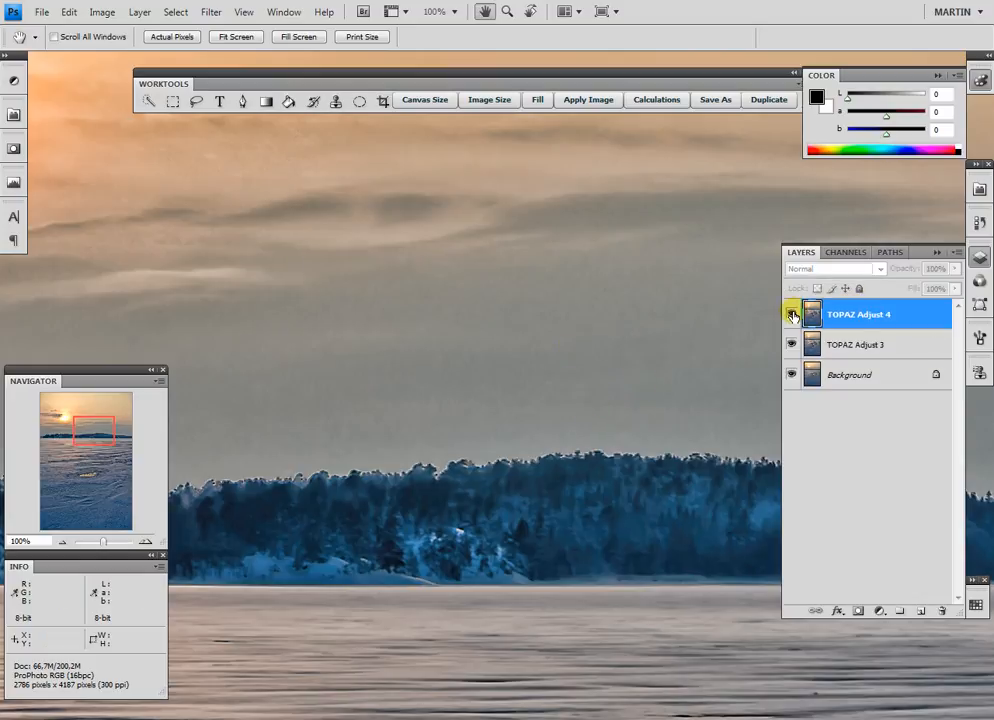
left_click(791, 314)
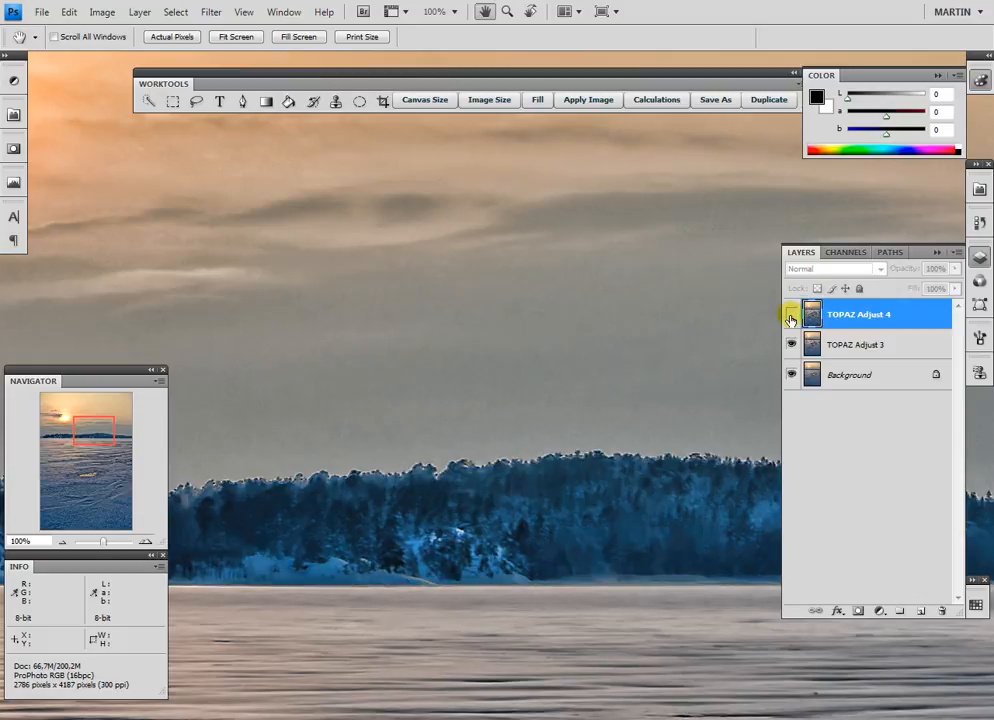
left_click(791, 314)
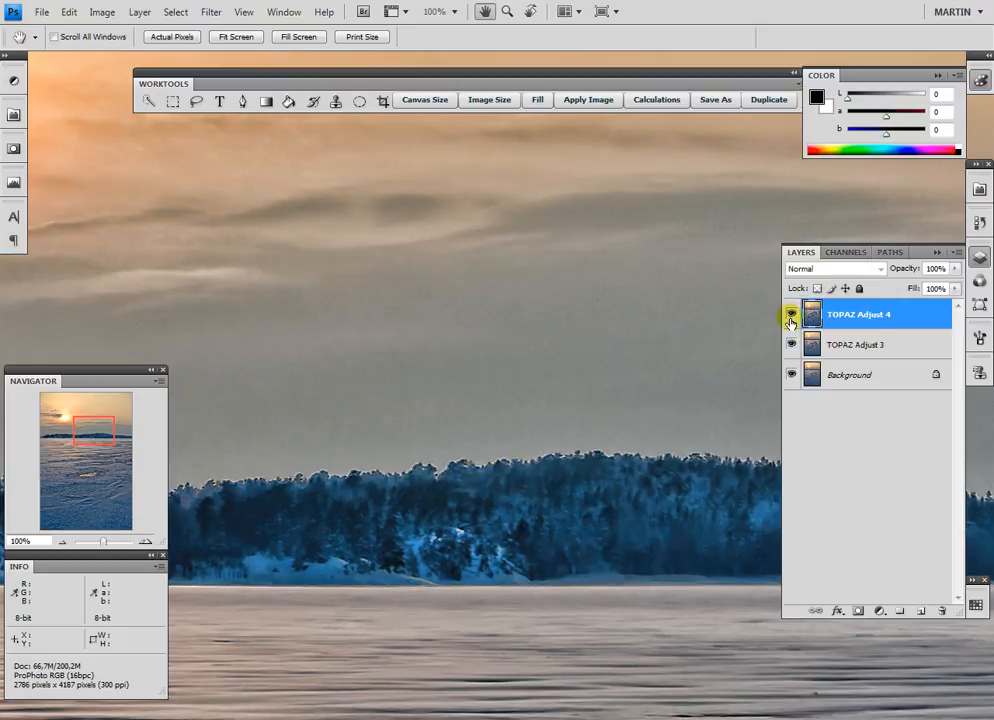
left_click(791, 314)
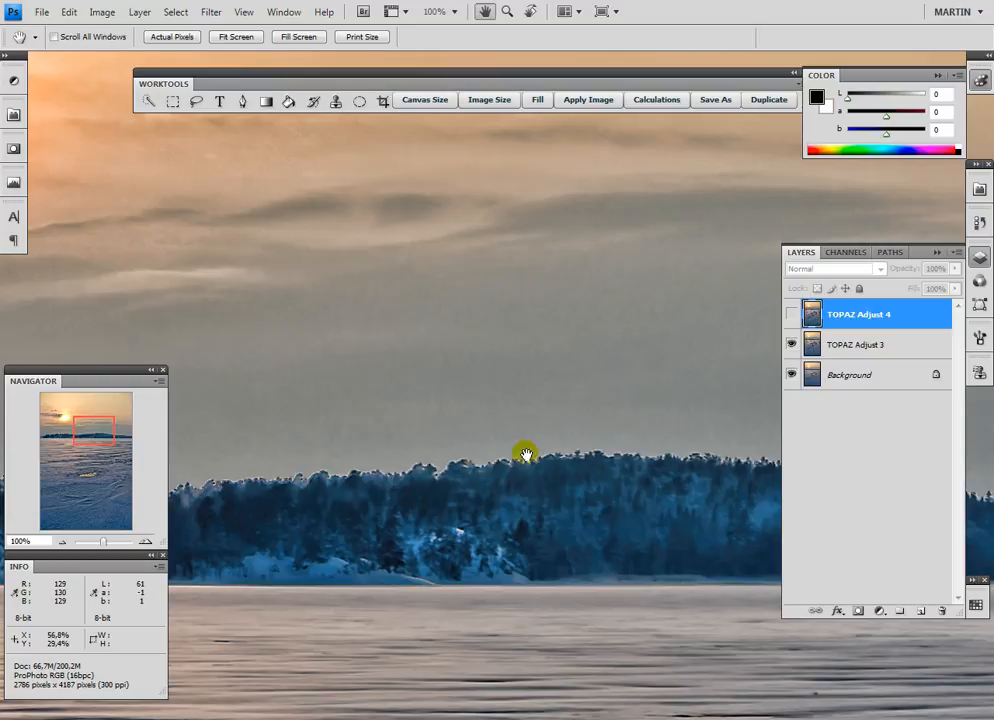
left_click(791, 314)
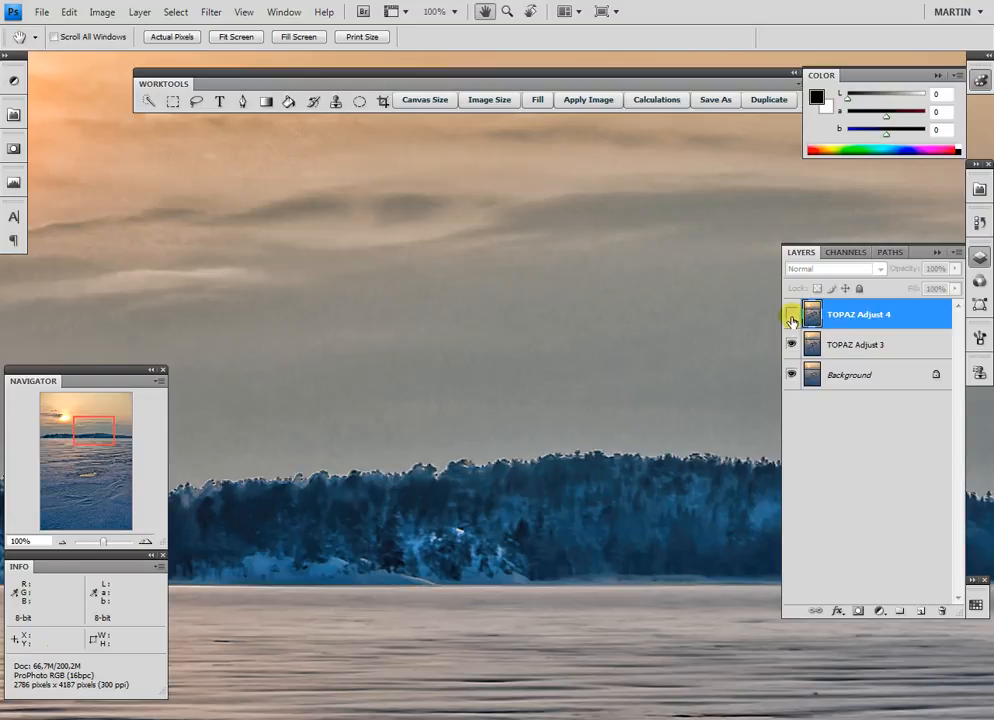
- Make the Topaz Adjust 4 layer visible again
left_click(791, 314)
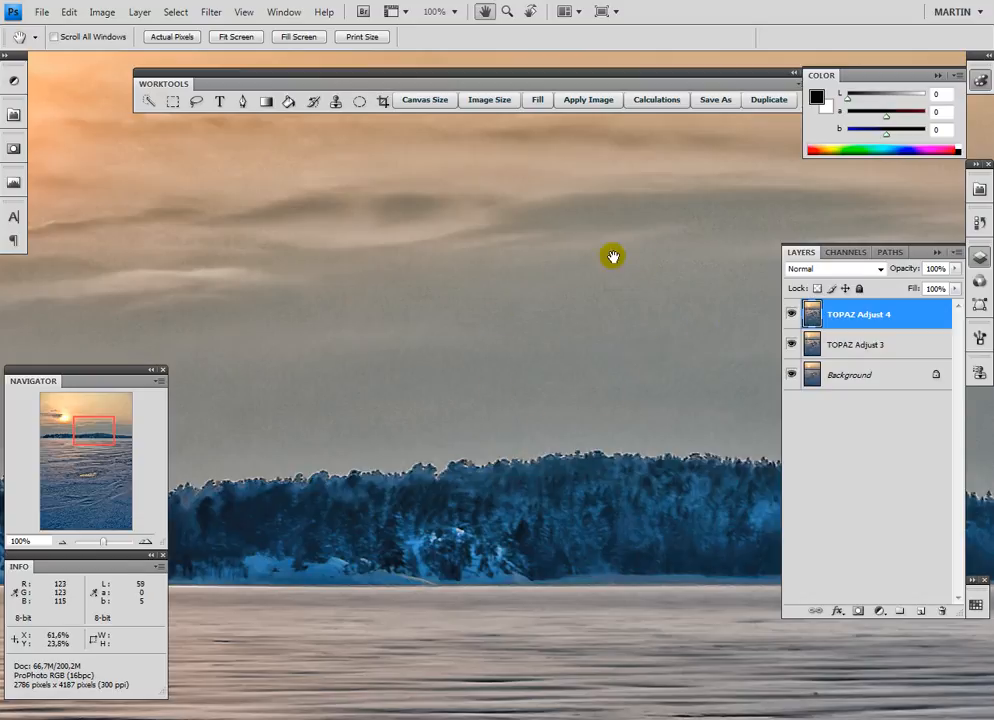
mouse_move(623, 387)
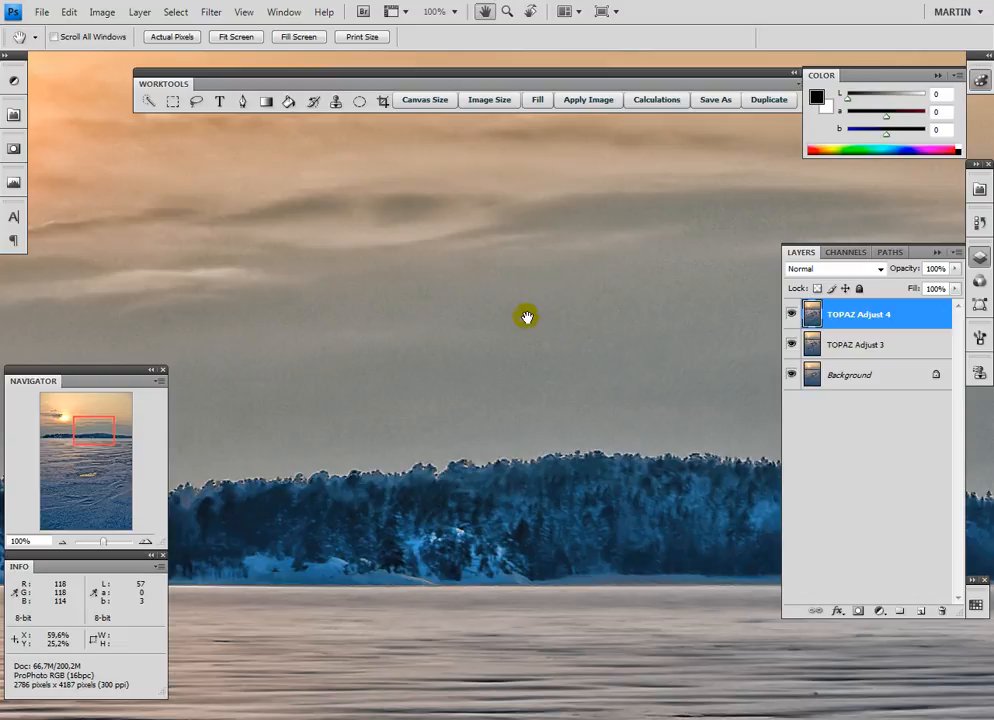
mouse_move(575, 266)
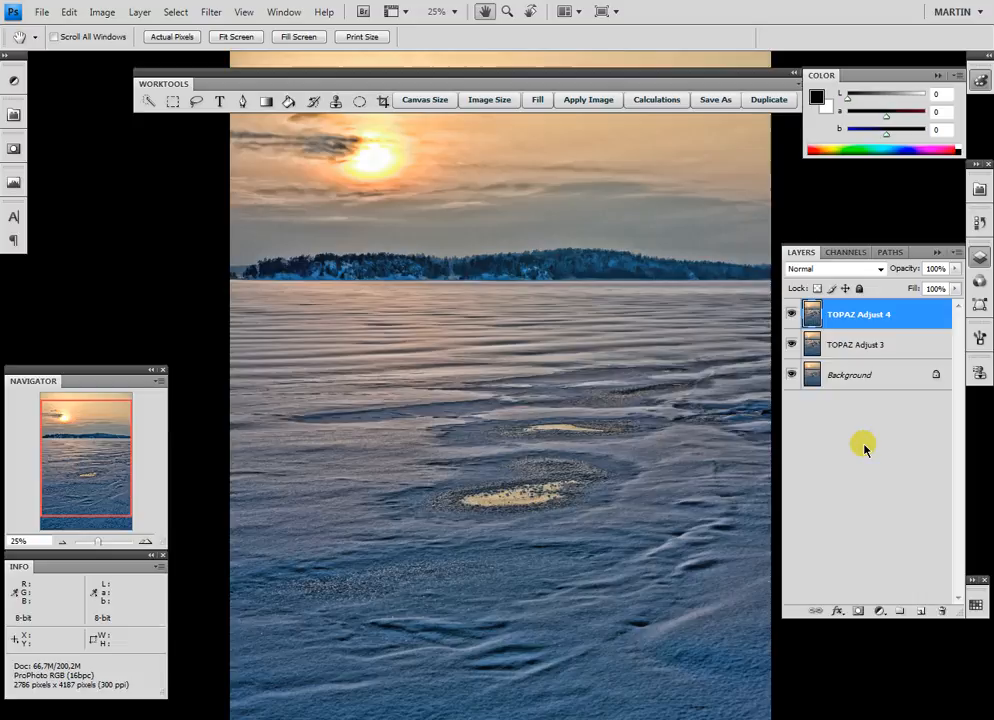
mouse_move(866, 447)
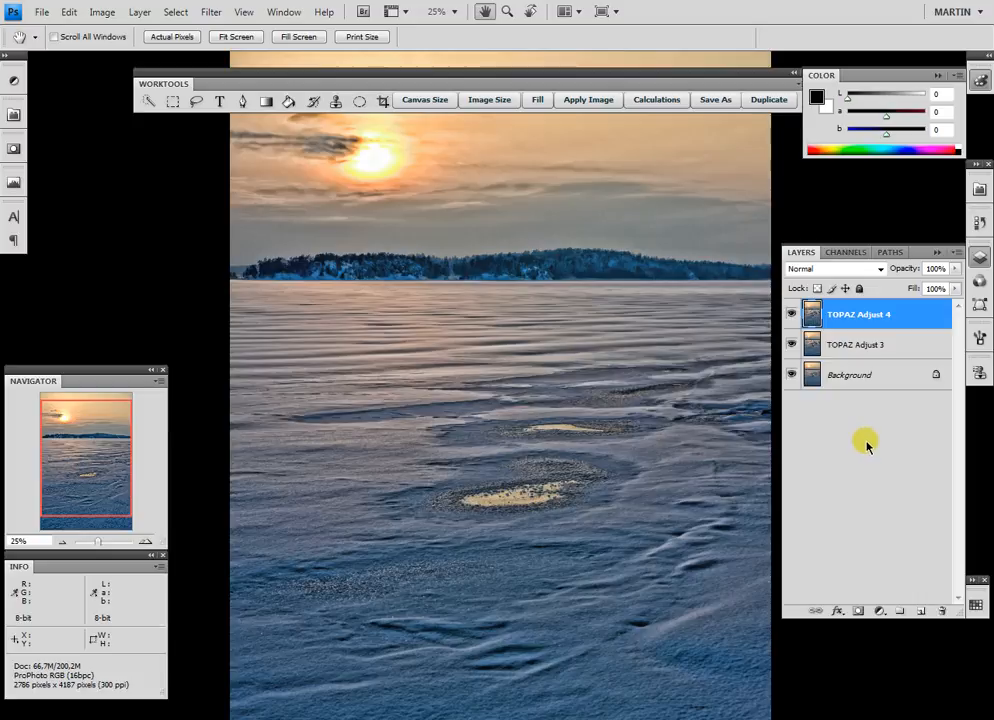